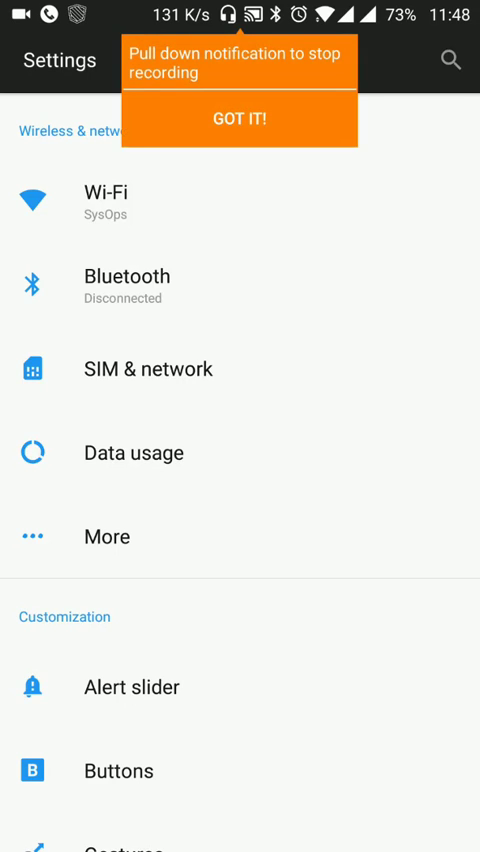
# Step: Dismiss the notice, restart Bluetooth, and begin scanning for new devices
pyautogui.click(237, 119)
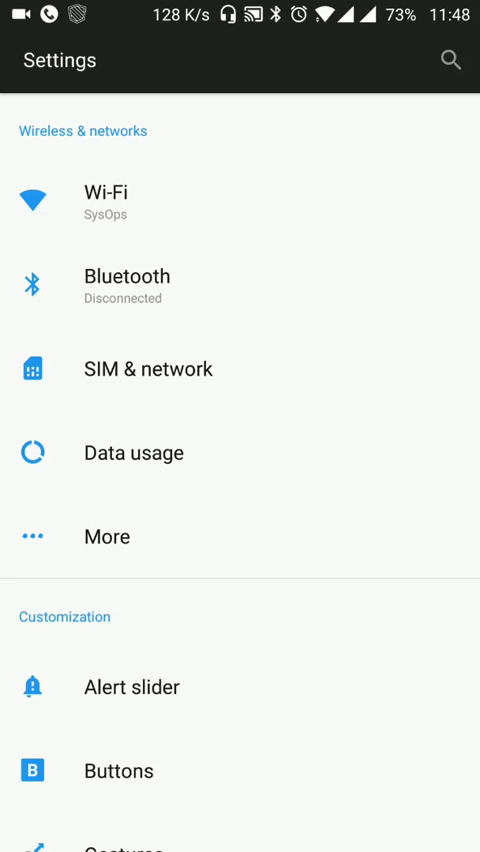
pyautogui.click(125, 288)
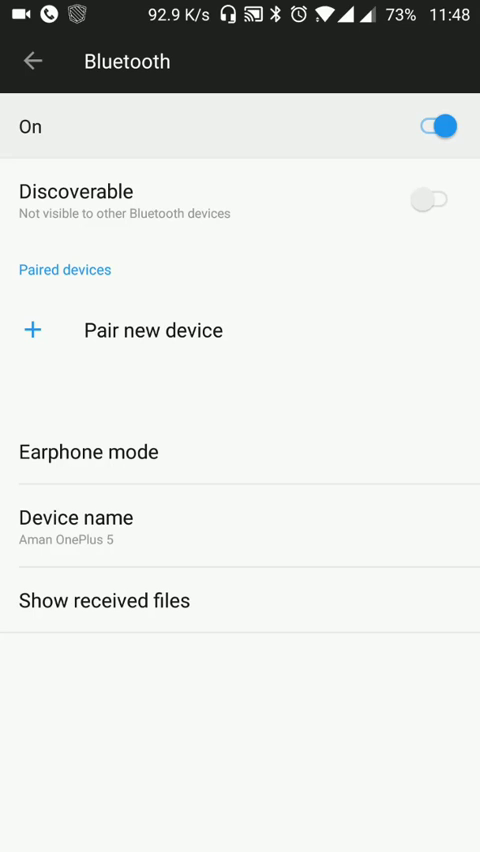
pyautogui.click(440, 126)
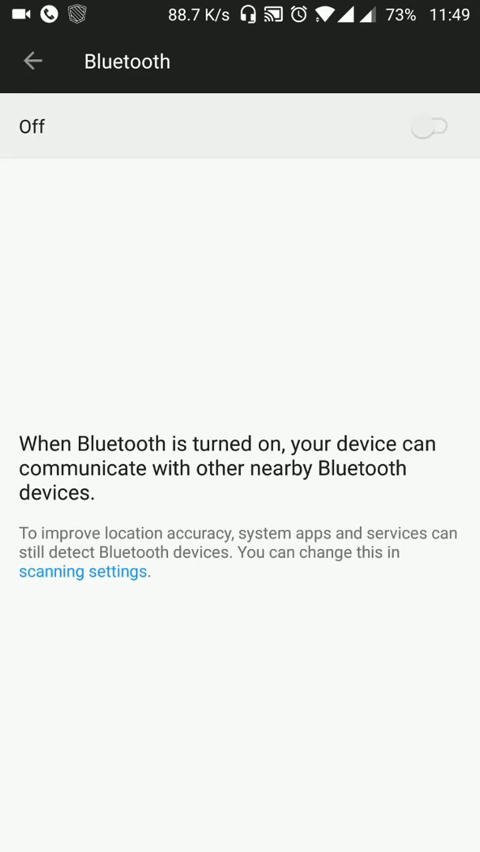
pyautogui.click(430, 126)
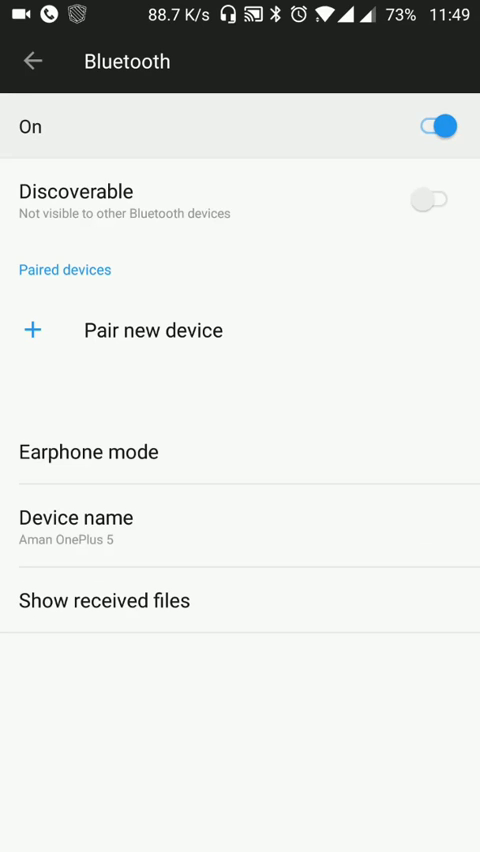
pyautogui.click(153, 330)
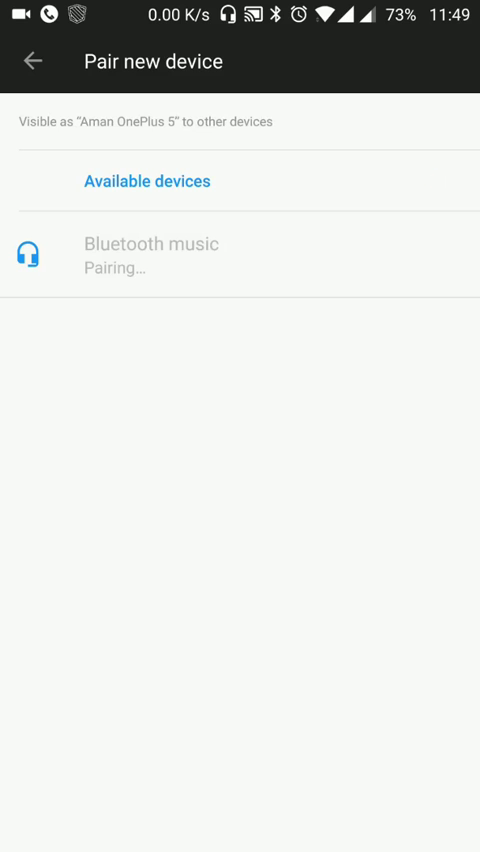
# Step: Pair Bluetooth music, keep both calls and media uses, and restart Bluetooth
pyautogui.click(150, 255)
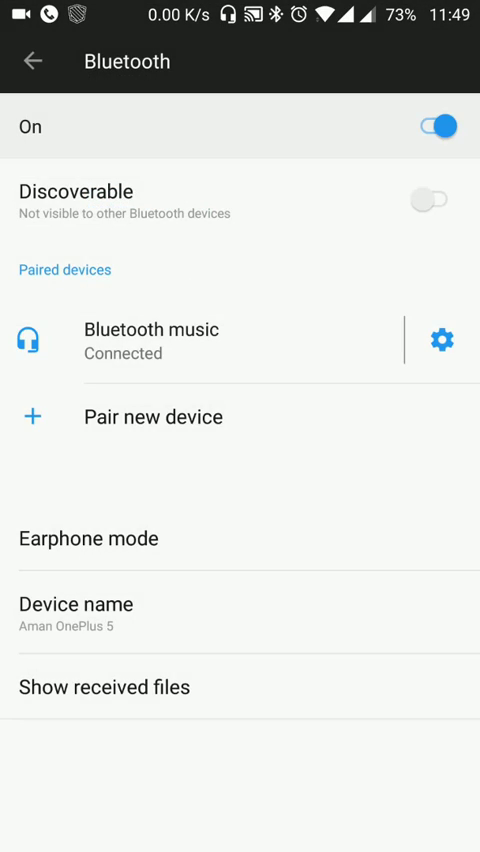
pyautogui.click(441, 339)
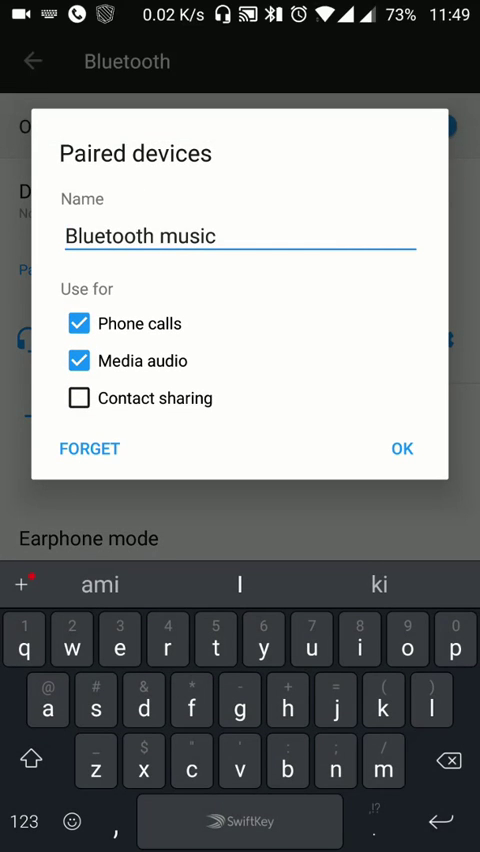
pyautogui.click(401, 448)
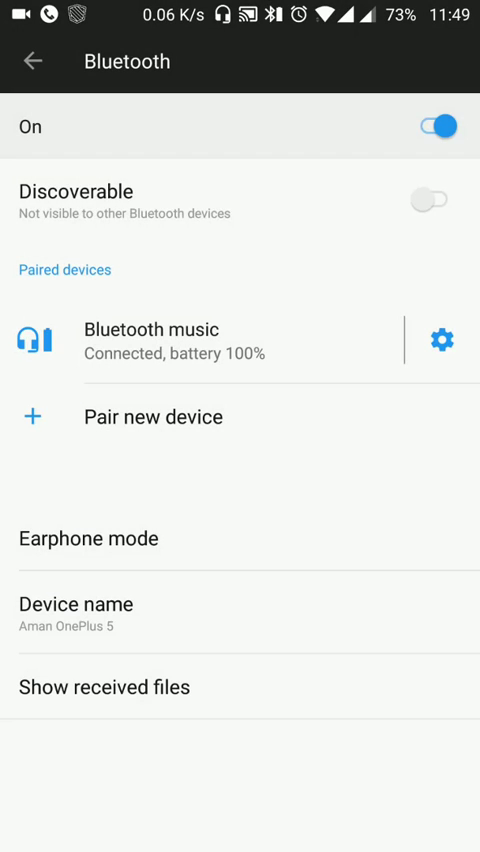
pyautogui.click(438, 125)
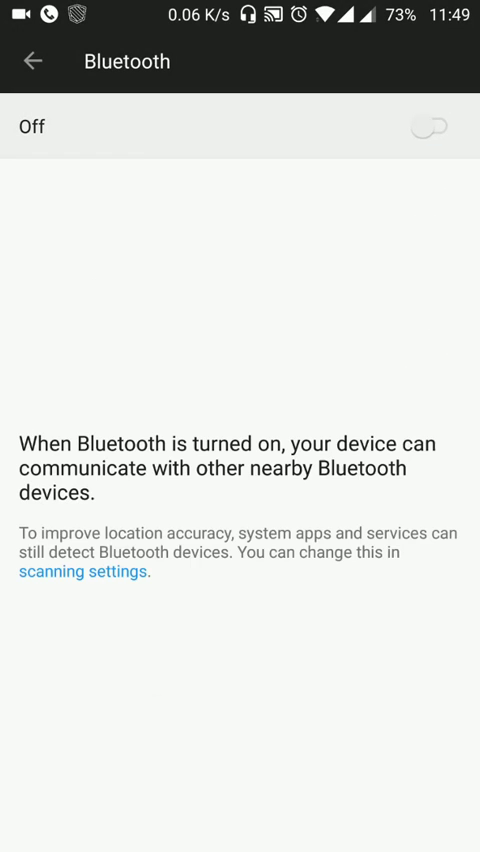
pyautogui.click(432, 126)
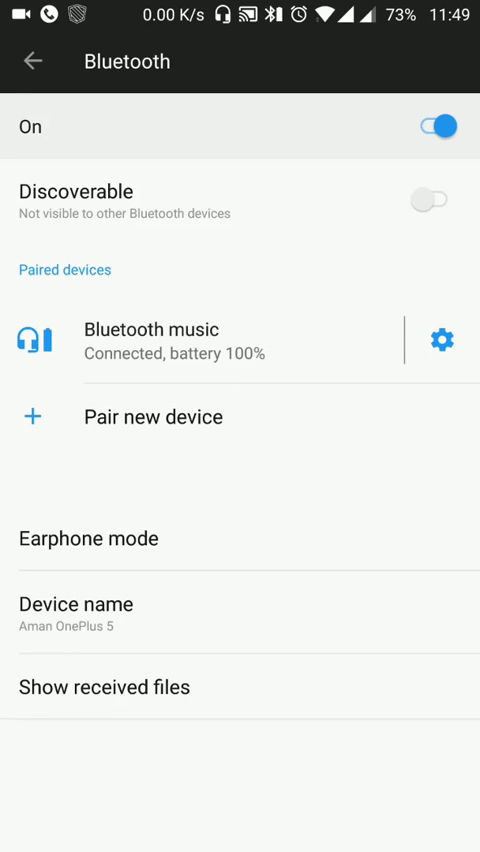
# Step: Review the Bluetooth music headset's use options twice, confirming with OK each time
pyautogui.click(440, 339)
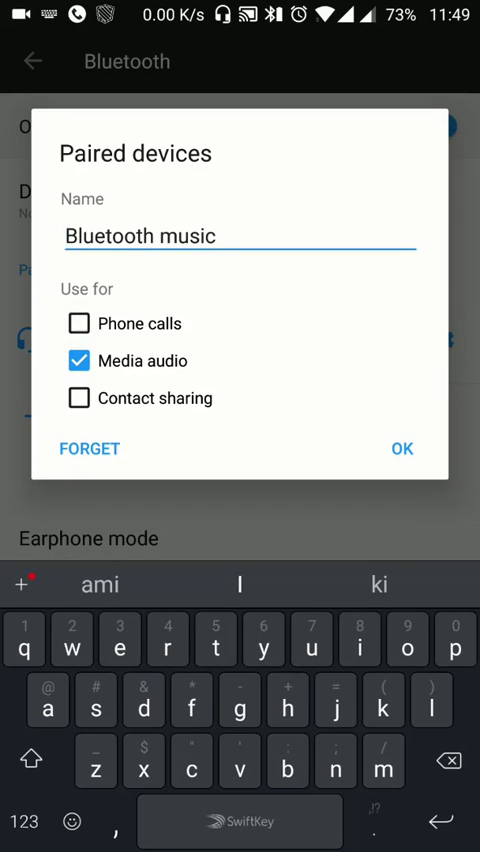
pyautogui.click(401, 448)
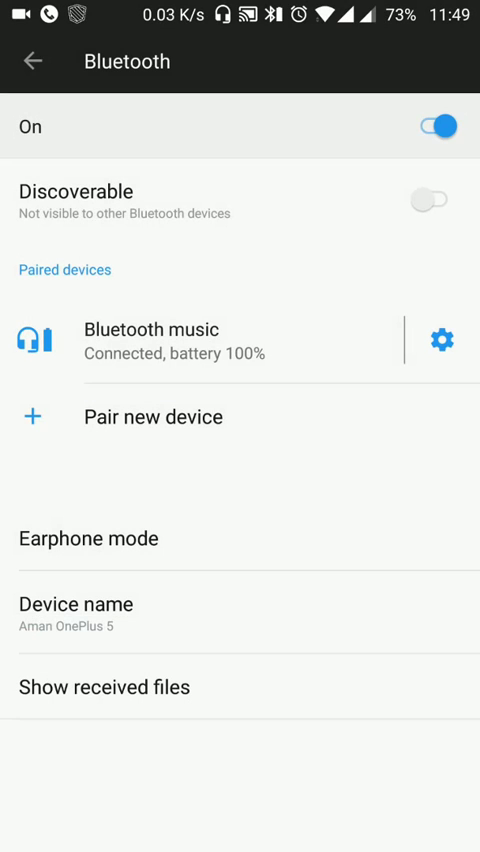
pyautogui.click(440, 339)
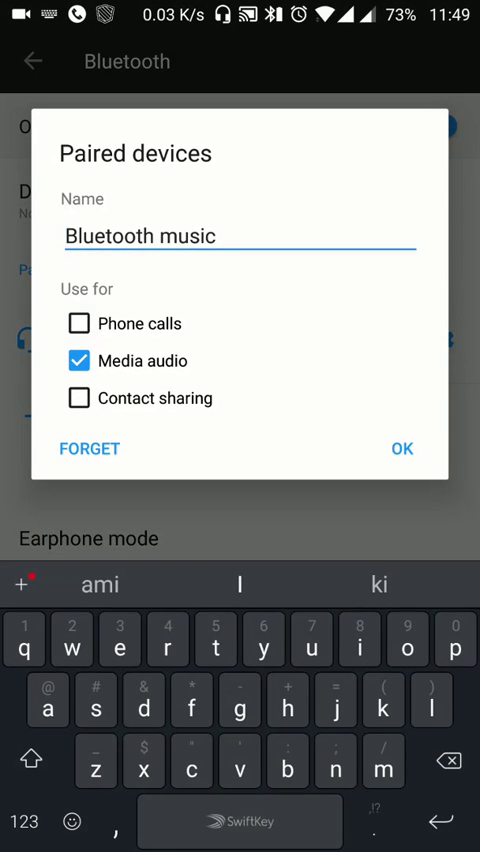
pyautogui.click(401, 448)
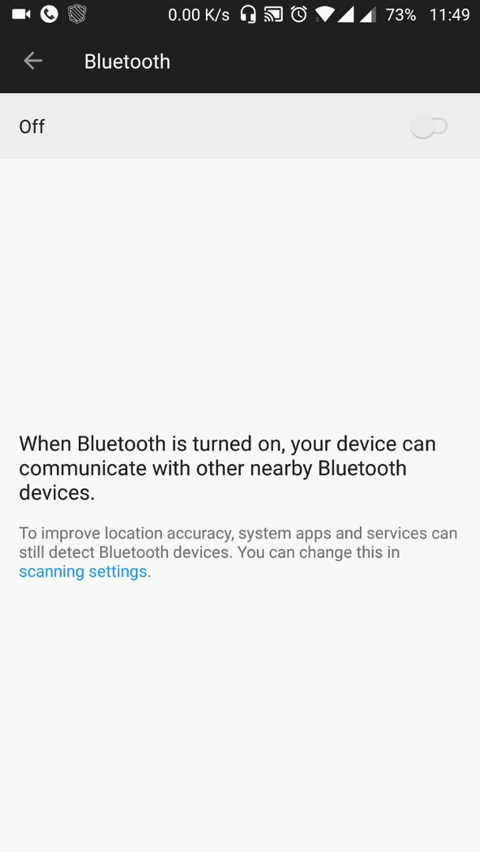
# Step: Turn Bluetooth back on and reconnect the Bluetooth music headset
pyautogui.click(85, 572)
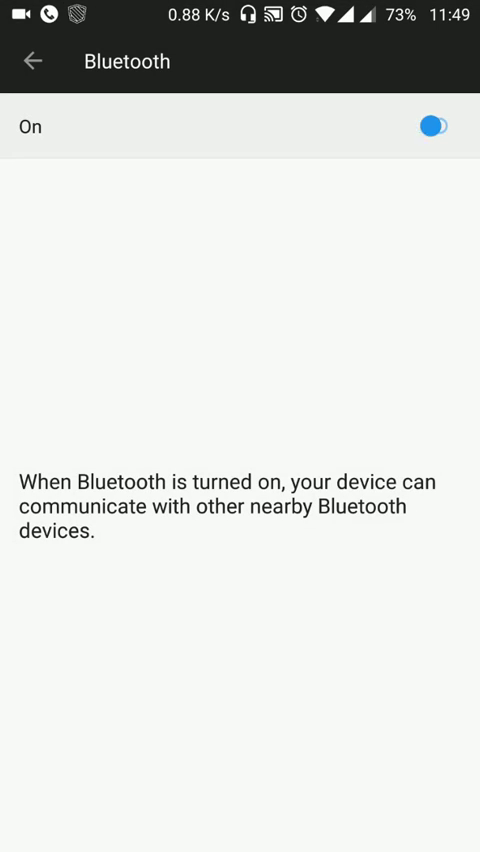
pyautogui.click(435, 126)
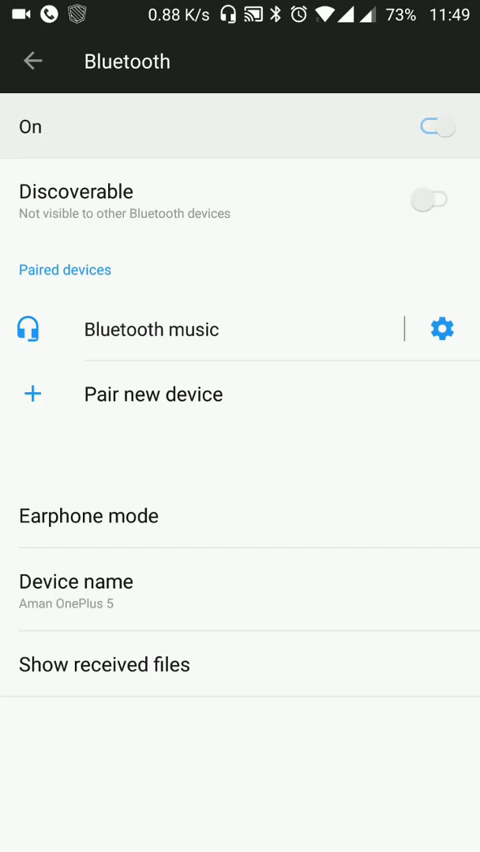
pyautogui.click(436, 126)
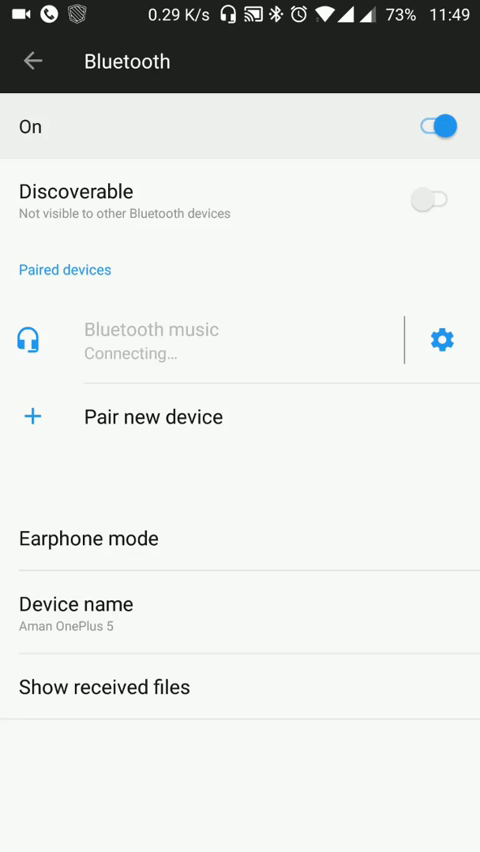
# Step: Toggle the headset's Phone calls use off and on, then forget the device
pyautogui.click(440, 339)
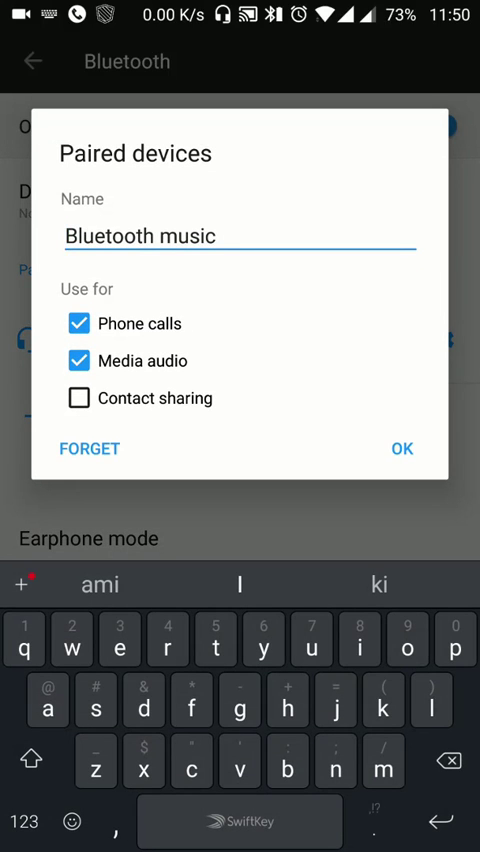
pyautogui.click(78, 323)
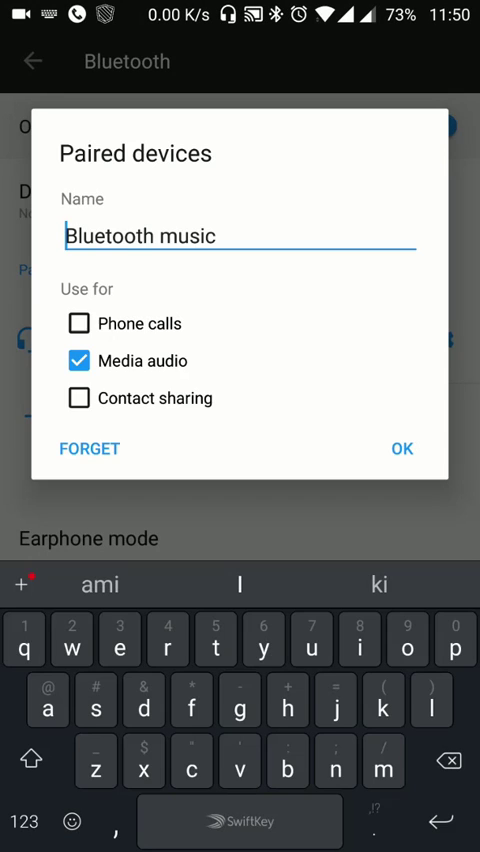
pyautogui.click(80, 323)
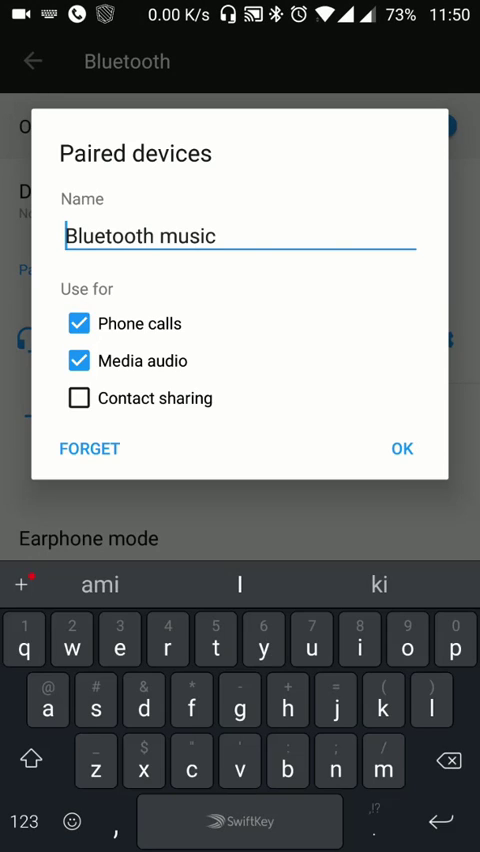
pyautogui.click(401, 448)
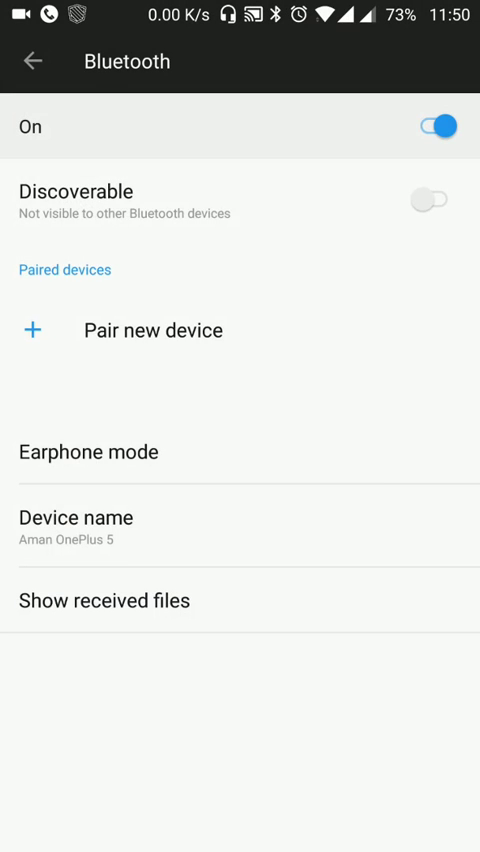
# Step: Re-pair Bluetooth music keeping phone calls and media audio, then turn Bluetooth off
pyautogui.click(152, 330)
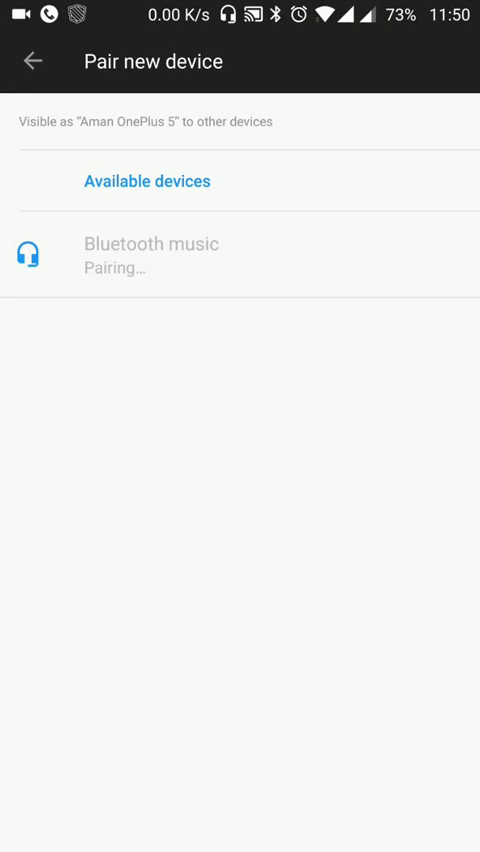
pyautogui.click(150, 255)
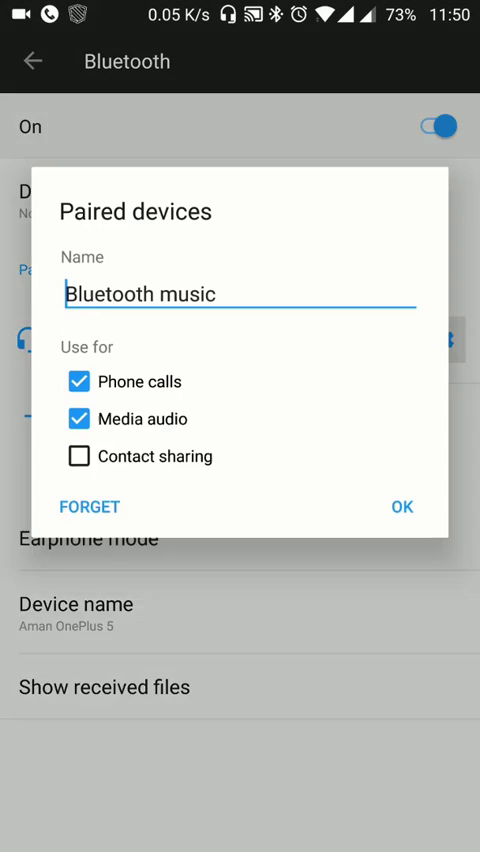
pyautogui.click(401, 506)
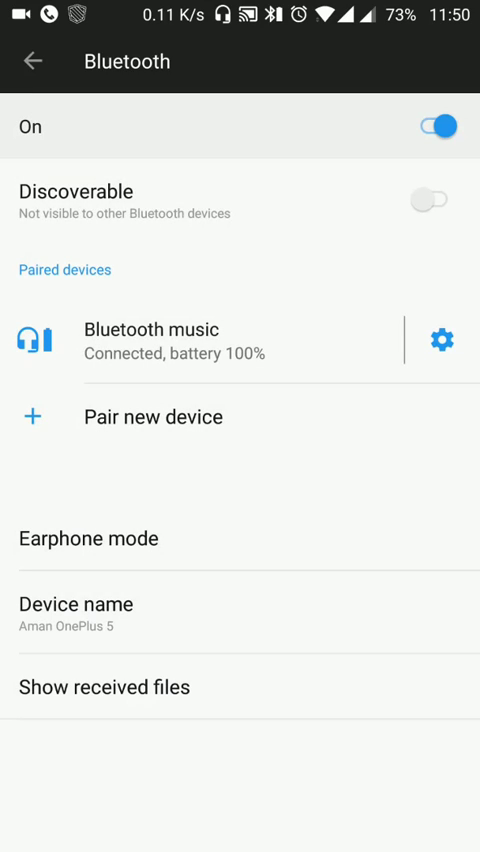
pyautogui.click(436, 125)
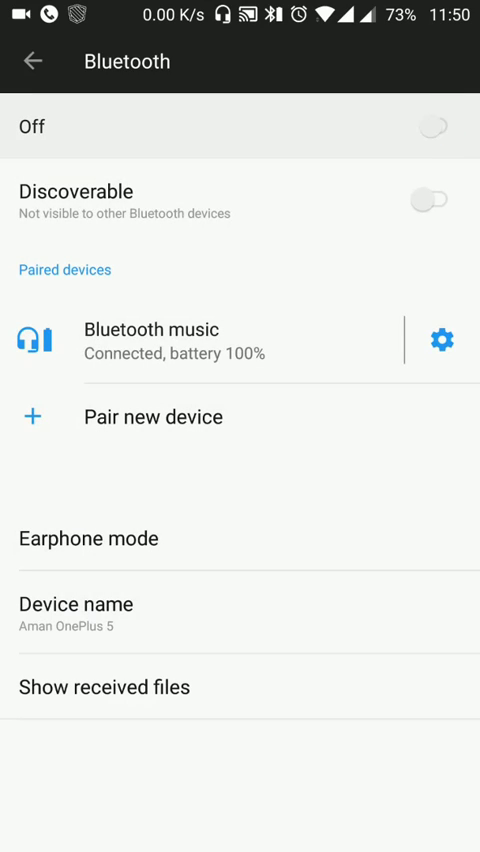
# Step: Search settings for 'blu' and open the Bluetooth scanning result
pyautogui.click(432, 126)
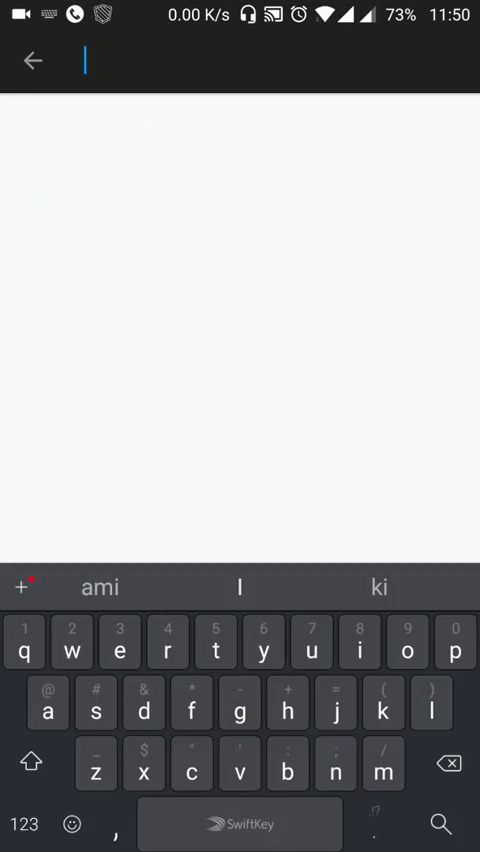
pyautogui.write('blu')
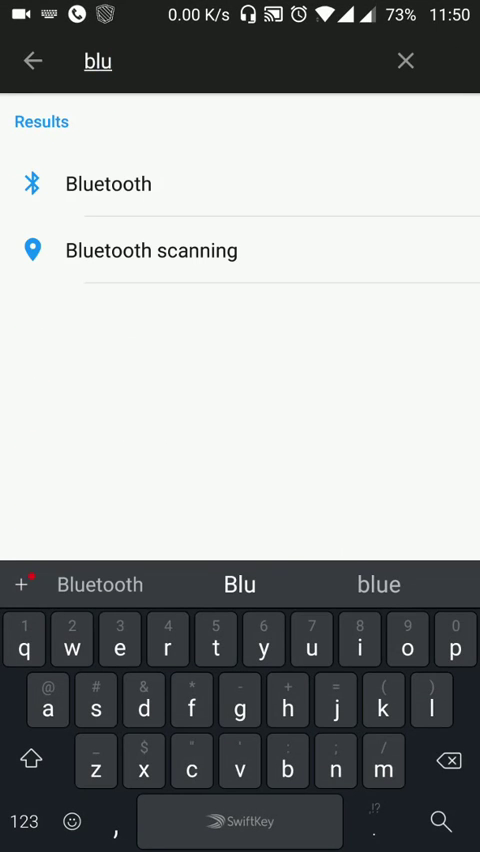
pyautogui.click(151, 250)
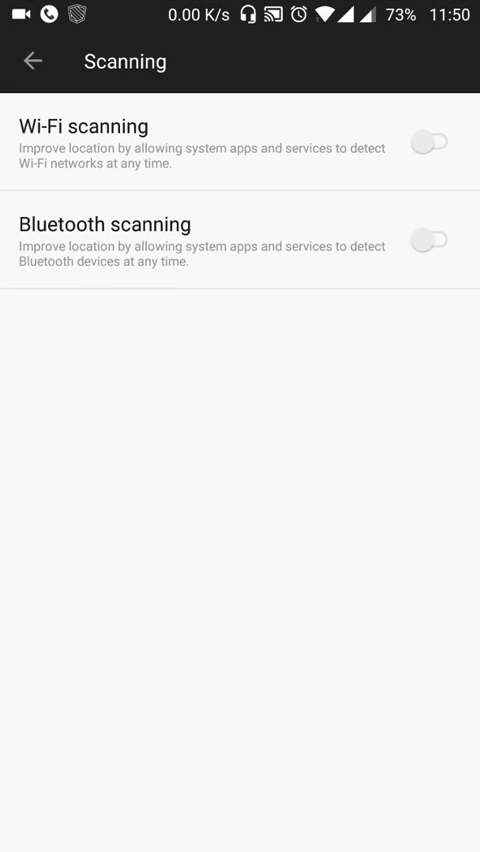